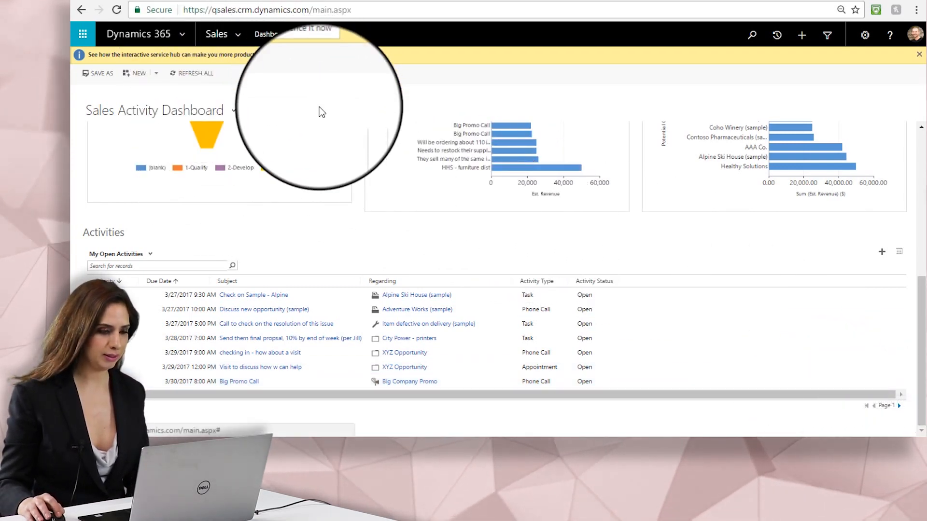
Step: Start a new Opportunity record from the Create menu in the top bar
{"action": "scroll", "scroll_direction": "down", "scroll_amount": 3}
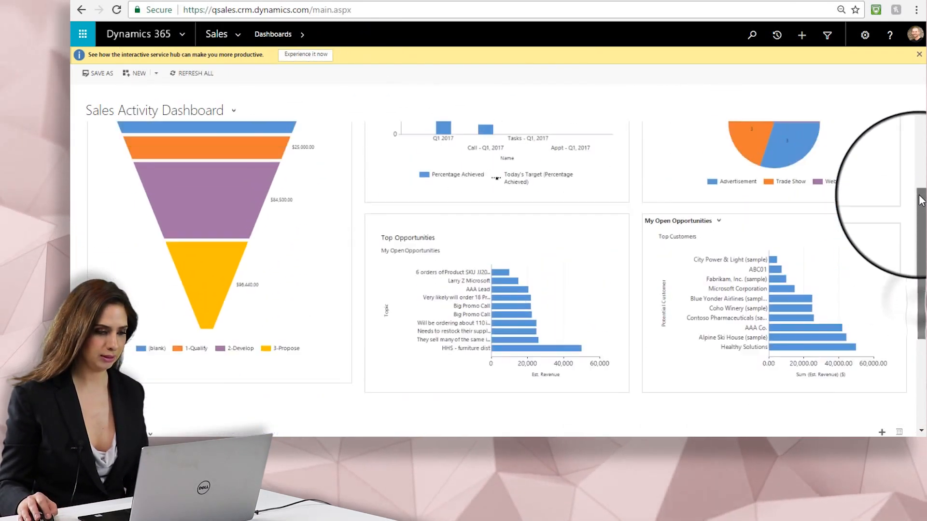
{"action": "scroll", "scroll_direction": "up", "scroll_amount": 3}
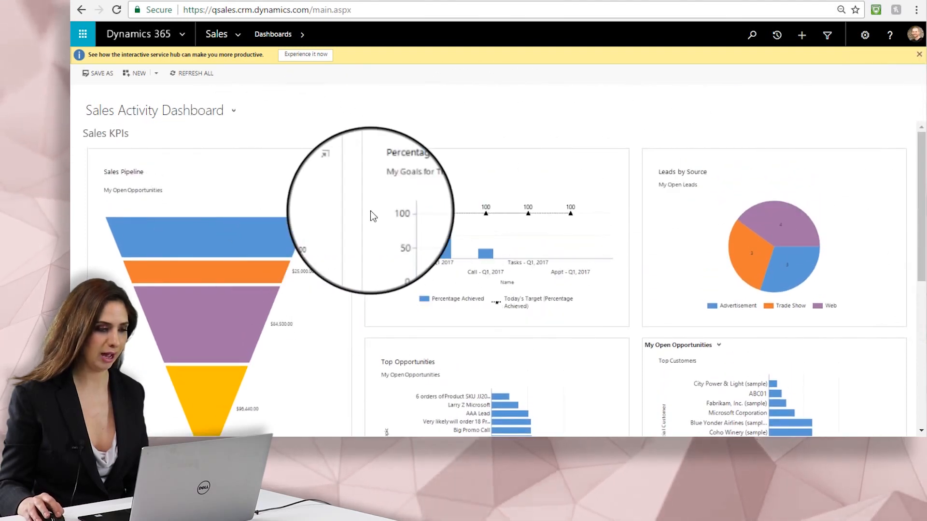
{"action": "mouse_move", "coordinate": [488, 198]}
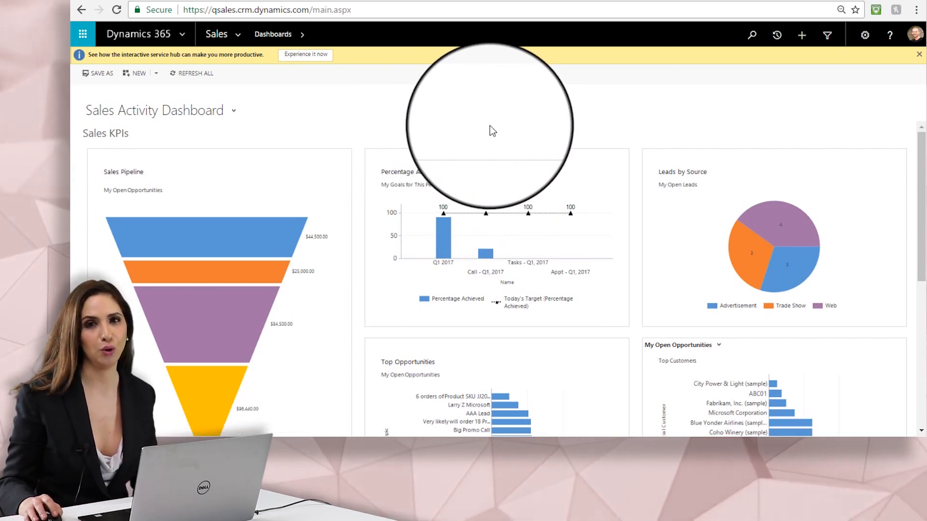
{"action": "mouse_move", "coordinate": [802, 42]}
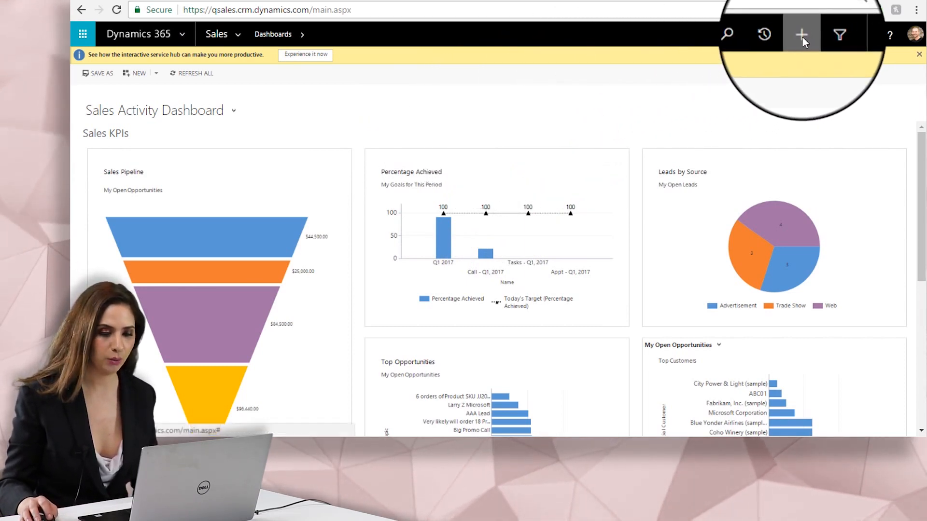
{"action": "left_click", "coordinate": [801, 34]}
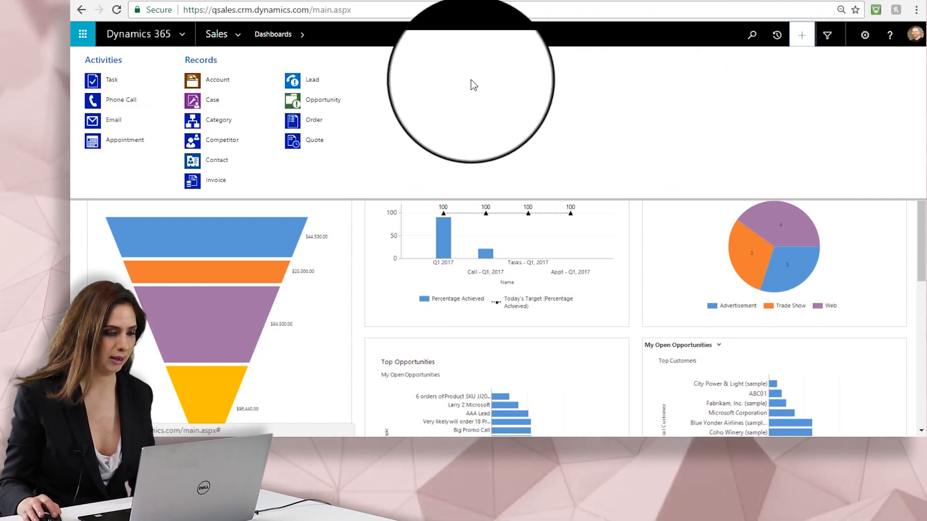
{"action": "left_click", "coordinate": [324, 99]}
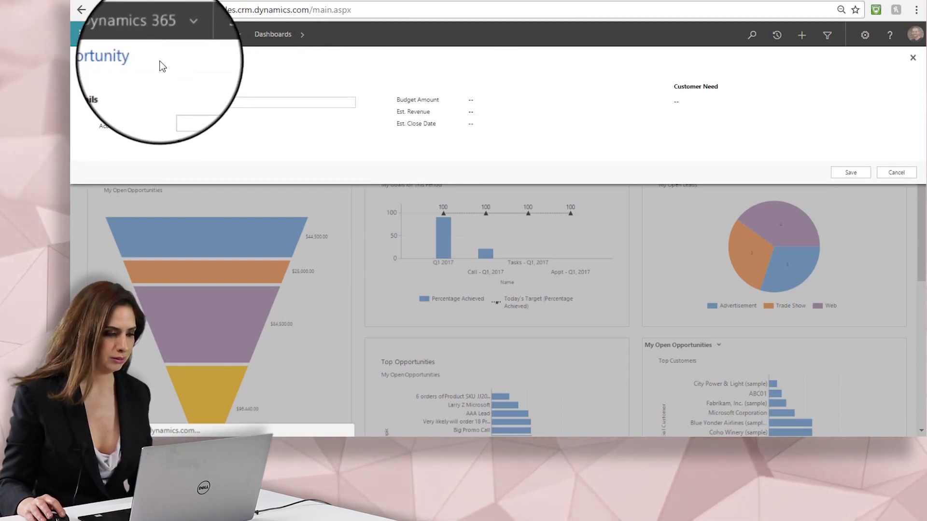
Step: Enter topic 'Big Sale Oppo', pick a contact, and set budget and est. revenue to 10000
{"action": "left_click", "coordinate": [263, 103]}
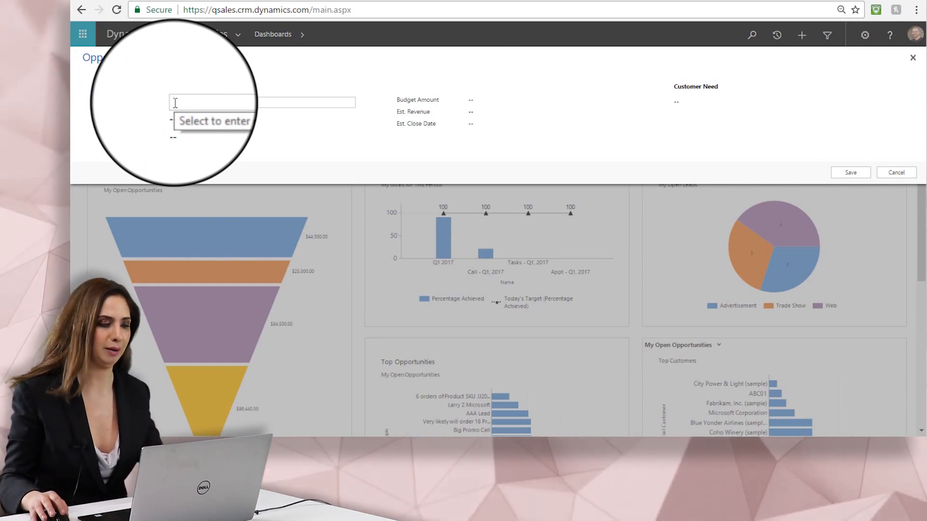
{"action": "left_click", "coordinate": [254, 103]}
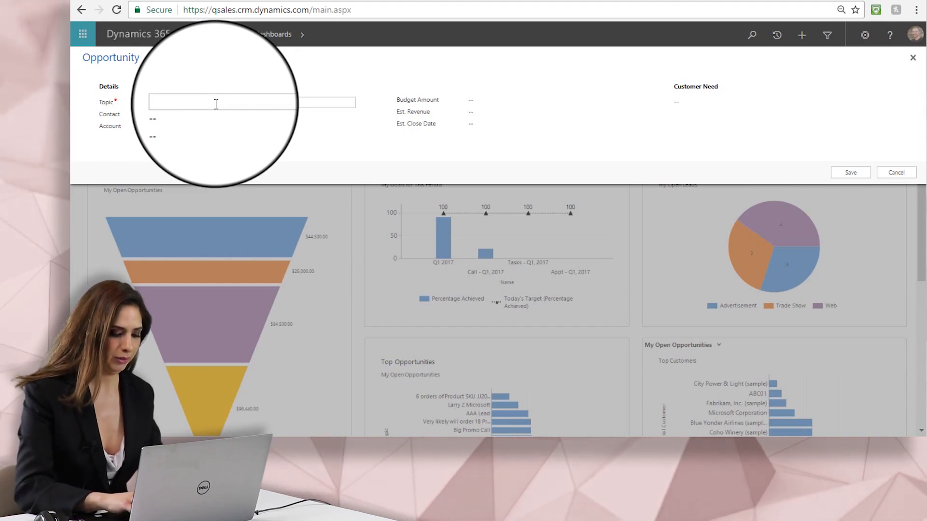
{"action": "type", "text": "Big Sale"}
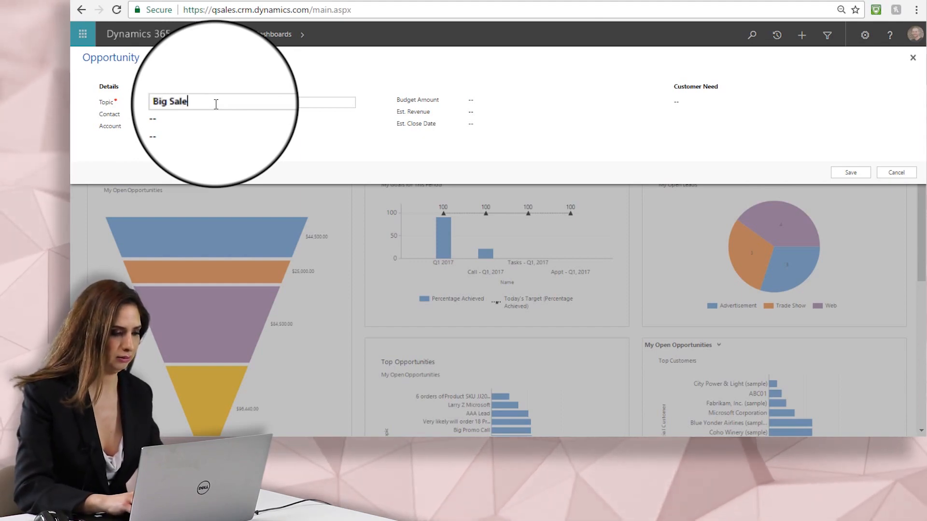
{"action": "type", "text": "Oppo"}
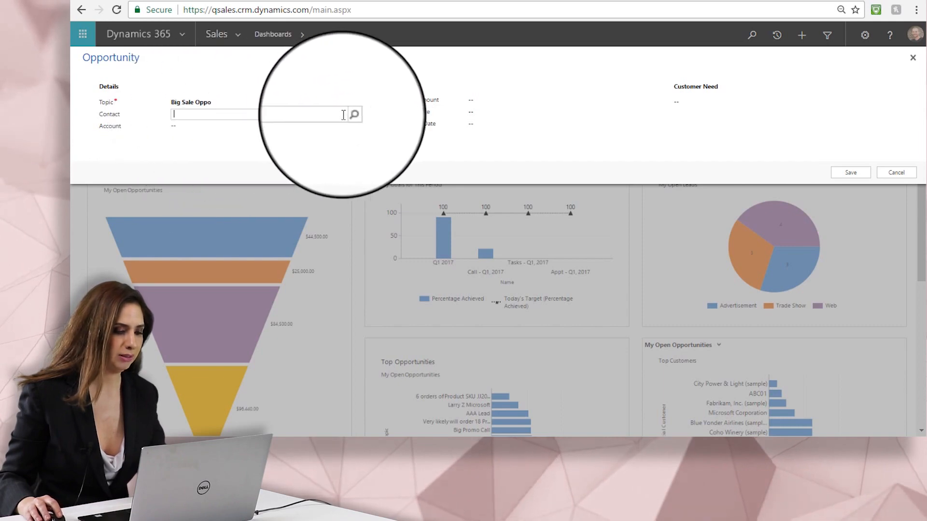
{"action": "type", "text": "erson"}
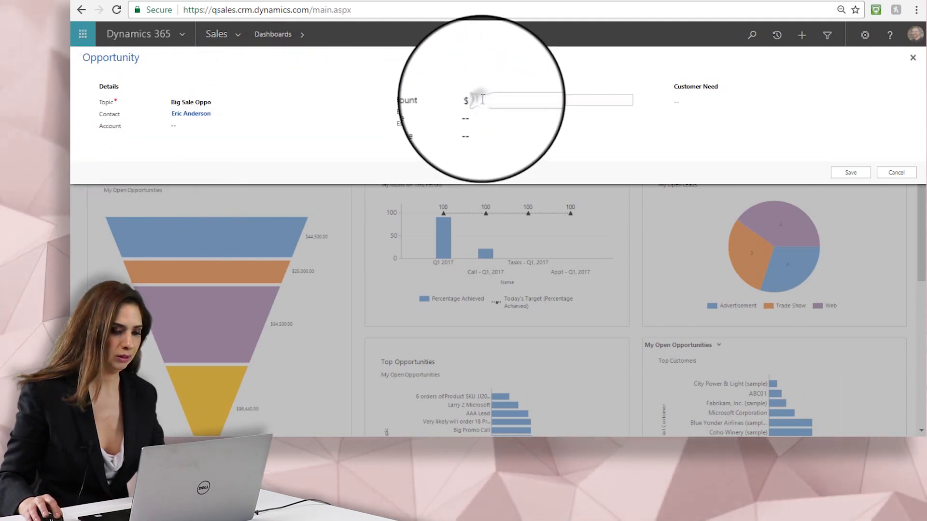
{"action": "type", "text": "10,000.00"}
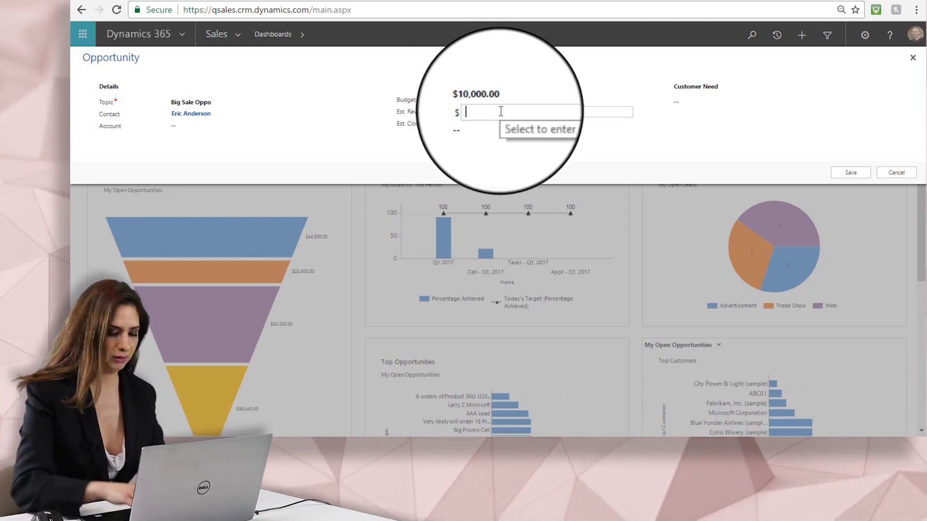
{"action": "type", "text": "1000"}
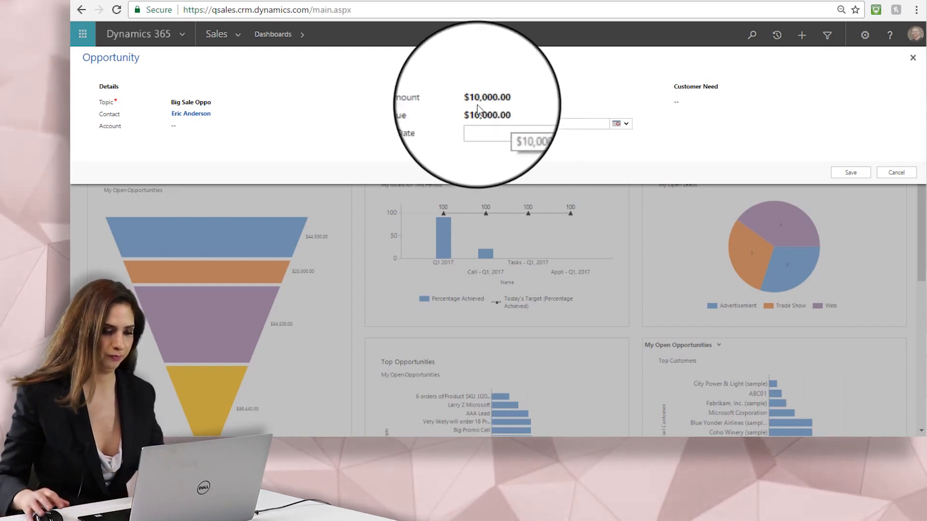
Step: Set the estimated close date to 4/28/2017 from the calendar
{"action": "left_click", "coordinate": [509, 123]}
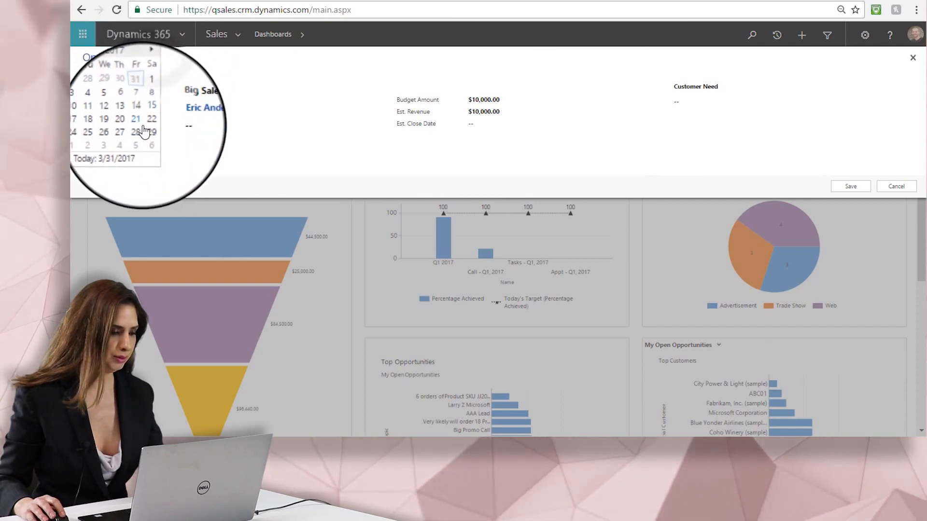
{"action": "left_click", "coordinate": [148, 131]}
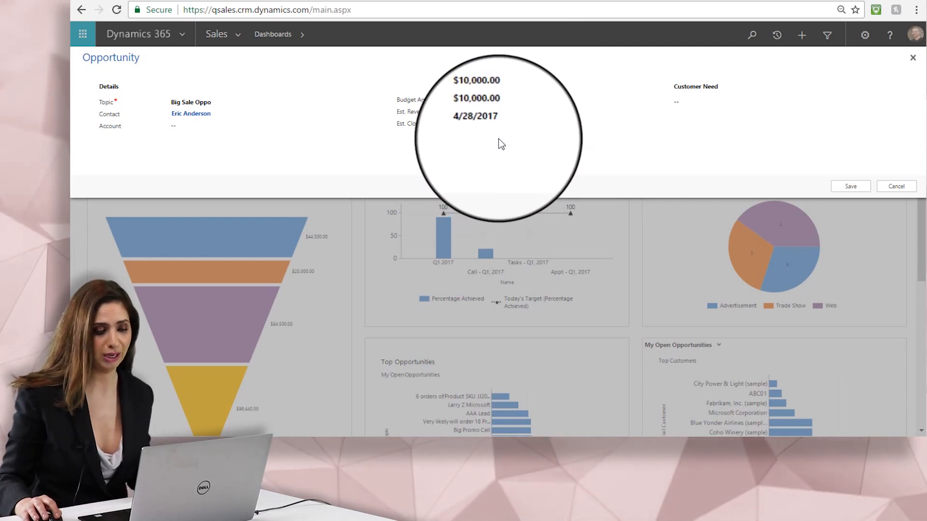
{"action": "mouse_move", "coordinate": [700, 105]}
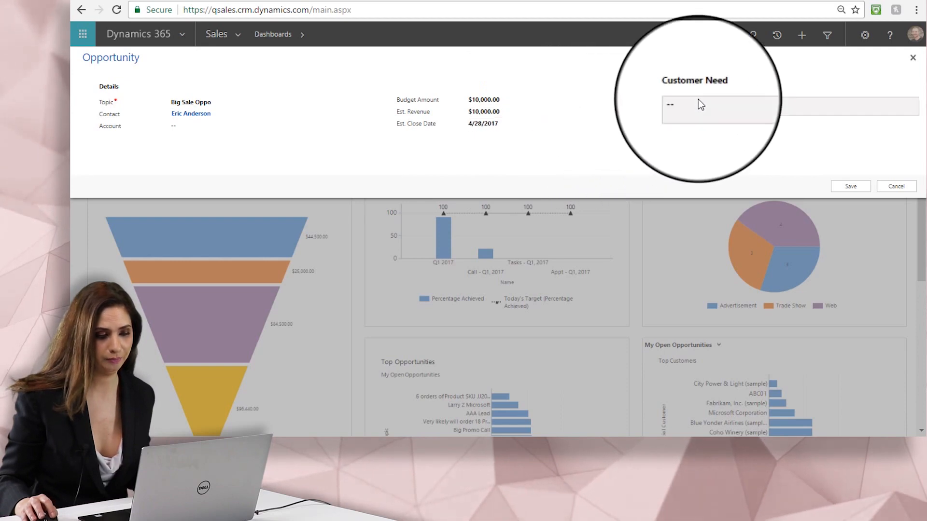
{"action": "mouse_move", "coordinate": [798, 72]}
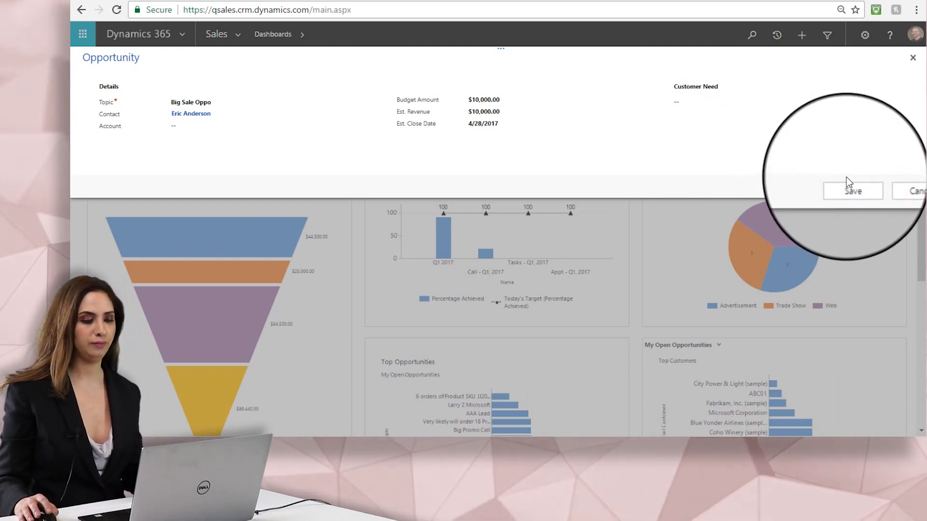
Step: Save the Big Sale Oppo opportunity from the Quick Create form
{"action": "left_click", "coordinate": [852, 190]}
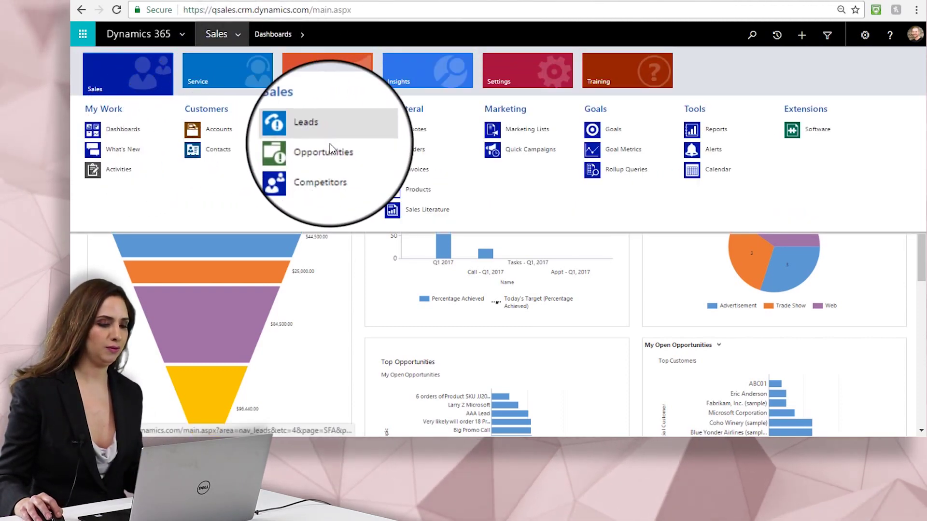
Step: Go to the Opportunities records under the Sales area
{"action": "left_click", "coordinate": [324, 152]}
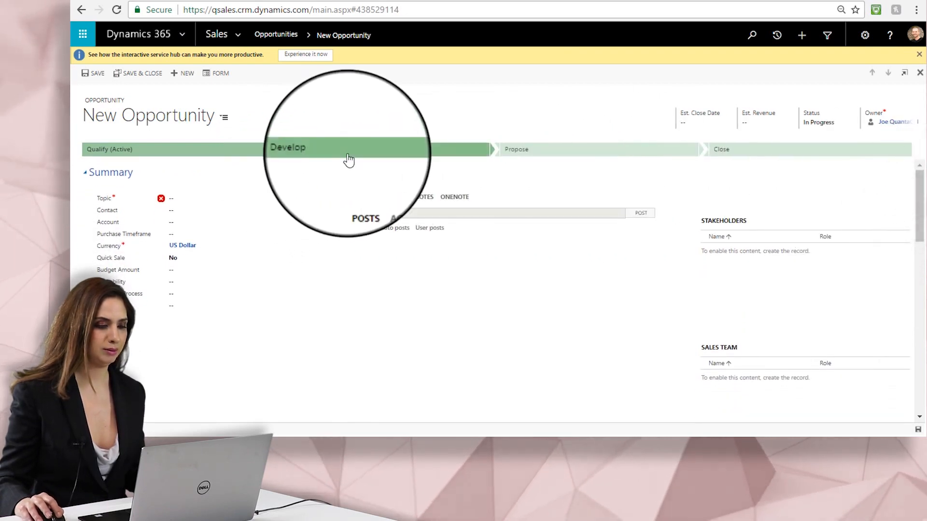
{"action": "left_click", "coordinate": [231, 198]}
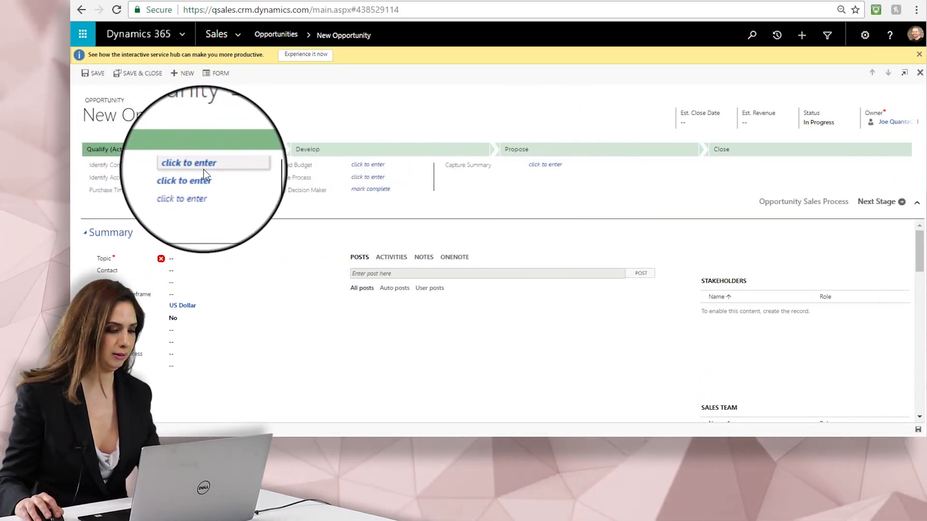
{"action": "left_click", "coordinate": [212, 162]}
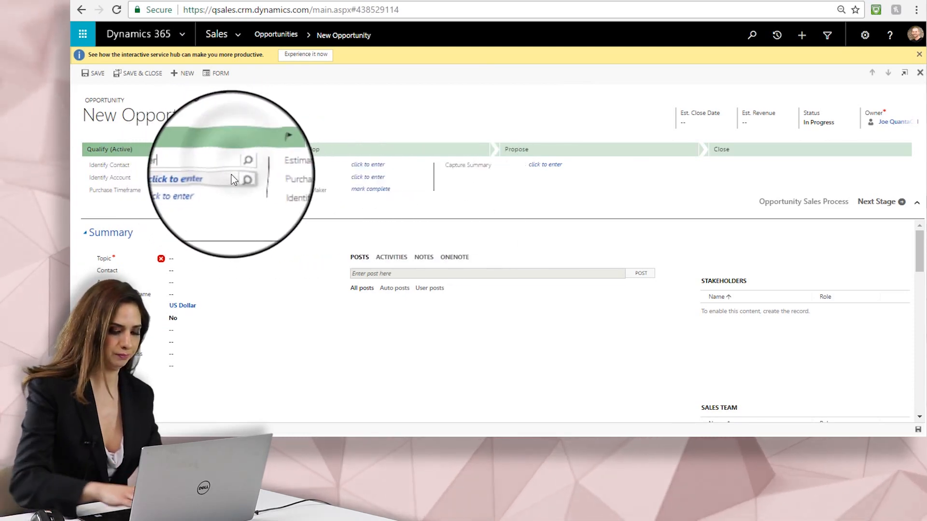
{"action": "type", "text": "eric"}
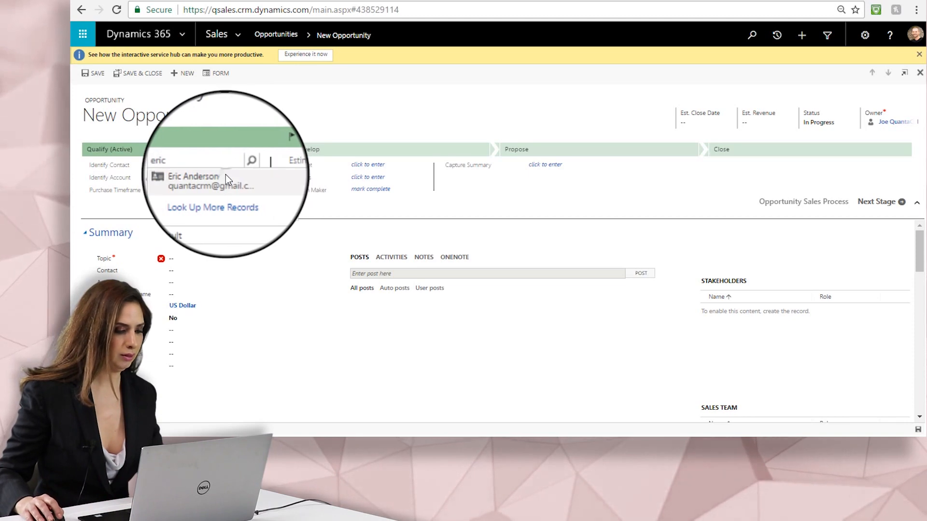
{"action": "left_click", "coordinate": [193, 181]}
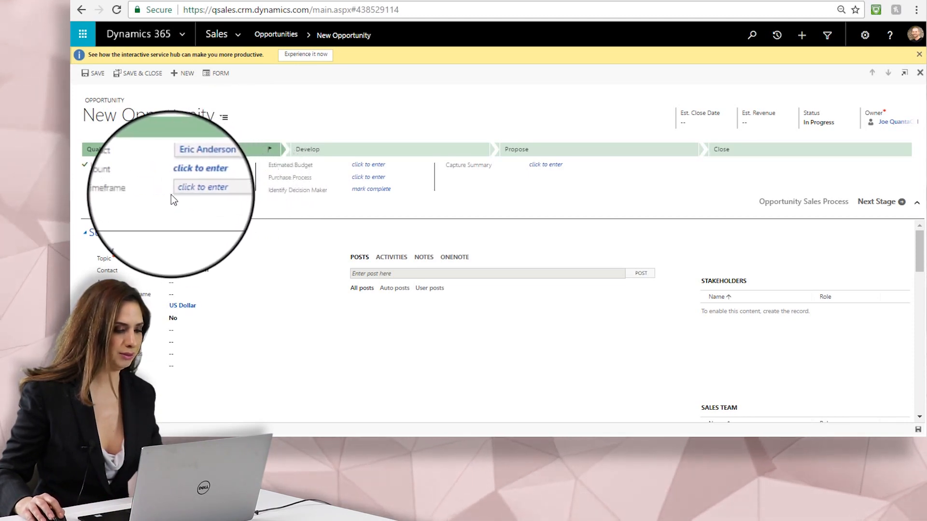
{"action": "left_click", "coordinate": [202, 187]}
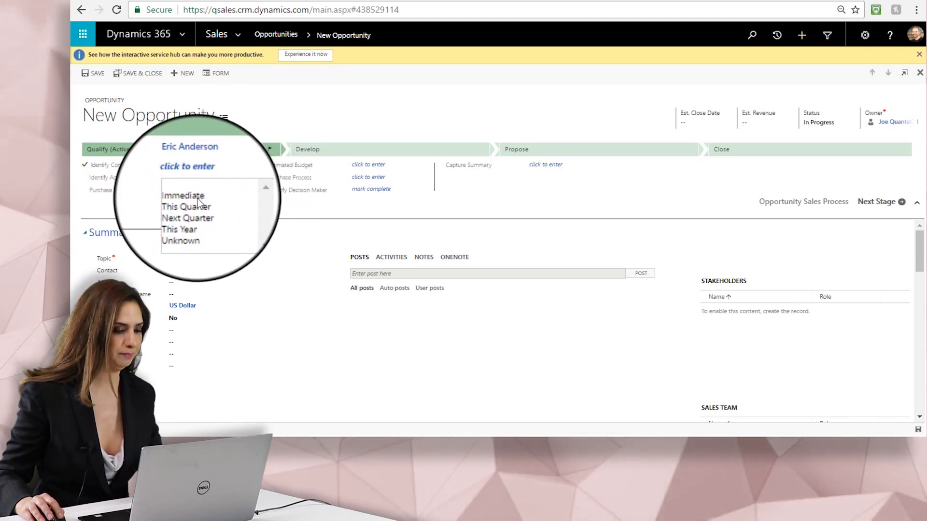
{"action": "left_click", "coordinate": [186, 207]}
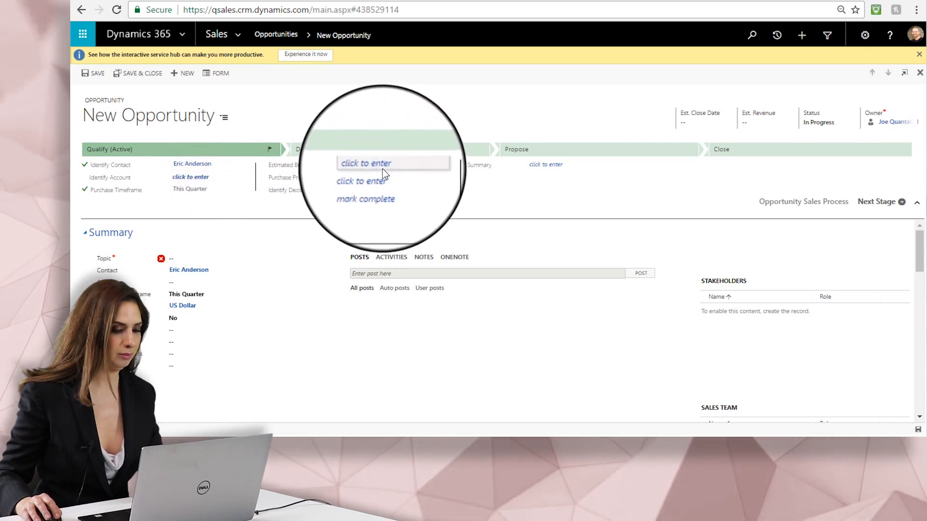
Step: Enter budget 10000, set purchase process to Committee, and mark decision maker identified
{"action": "type", "text": "1000"}
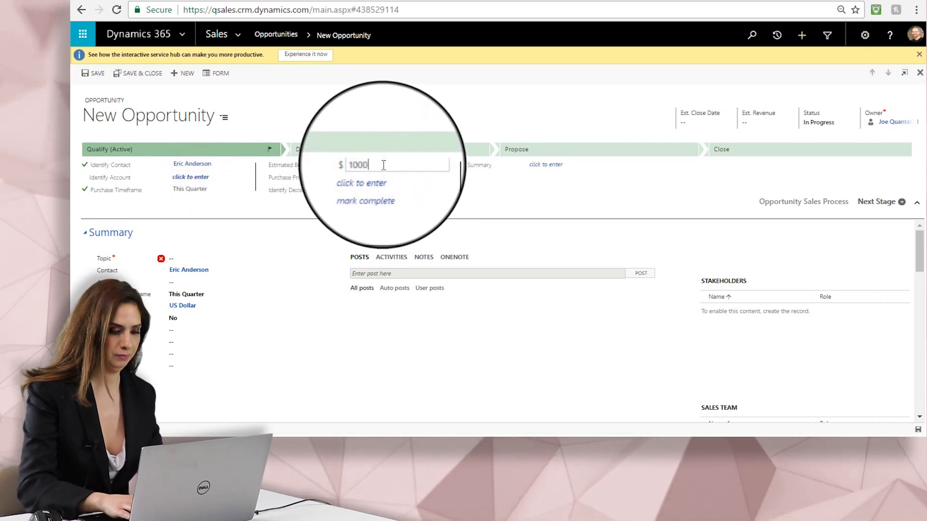
{"action": "left_click", "coordinate": [361, 182]}
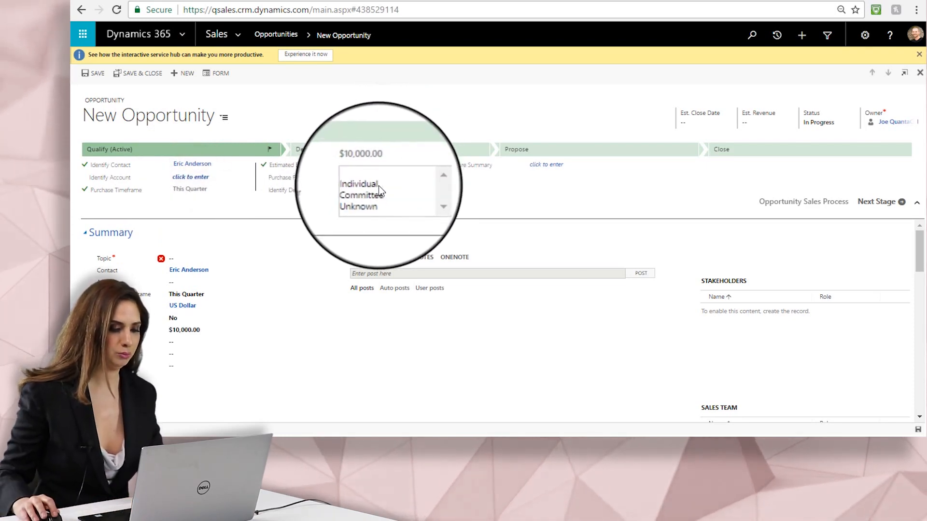
{"action": "left_click", "coordinate": [363, 195]}
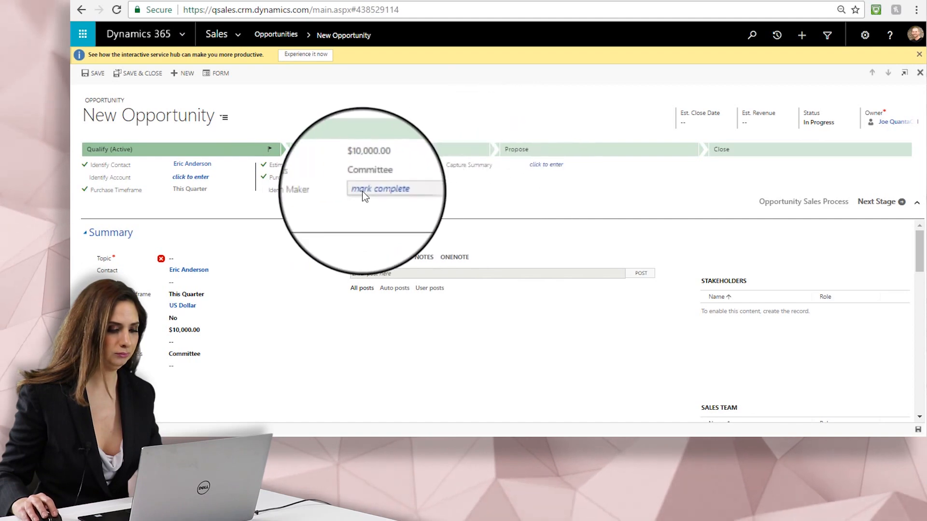
{"action": "left_click", "coordinate": [379, 188]}
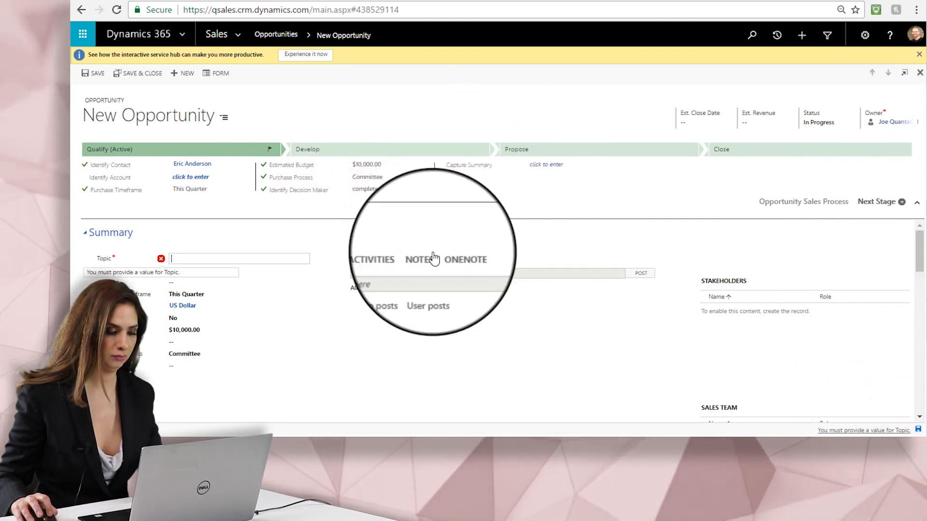
Step: Name the topic 'Big Sale Opportunity #2' and save the record
{"action": "type", "text": "Bi"}
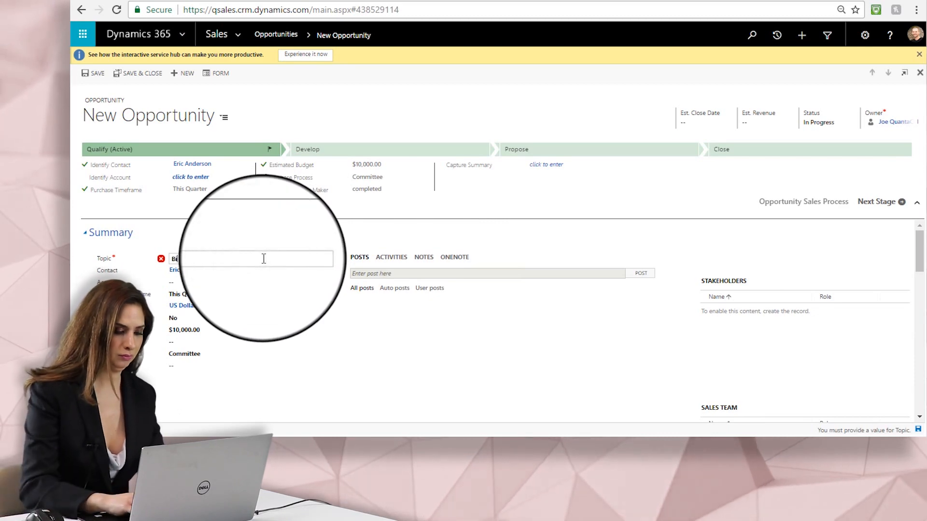
{"action": "type", "text": "ortu"}
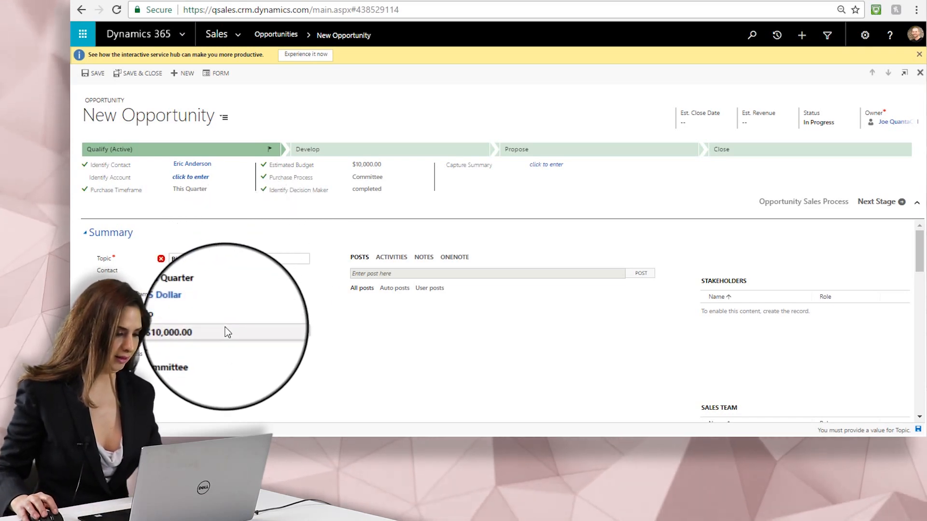
{"action": "type", "text": "Big Sale Opportunity #2"}
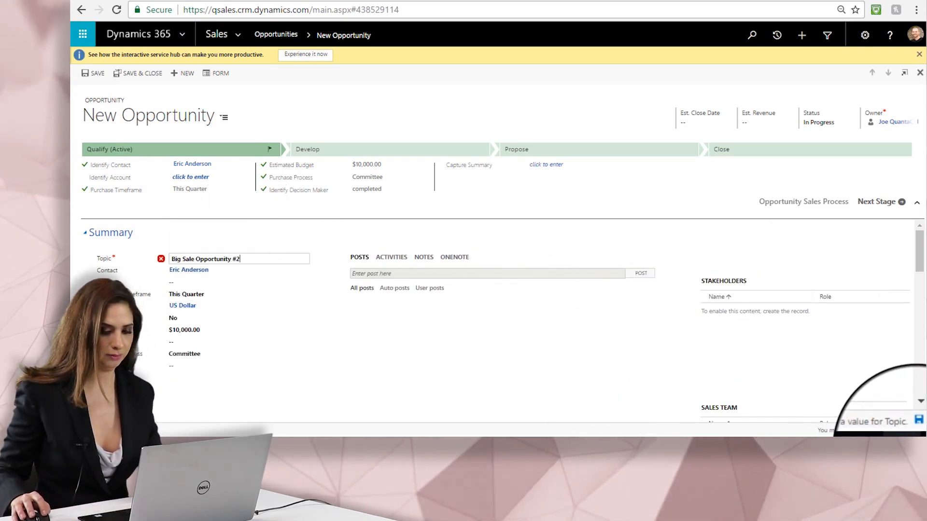
{"action": "left_click", "coordinate": [97, 72]}
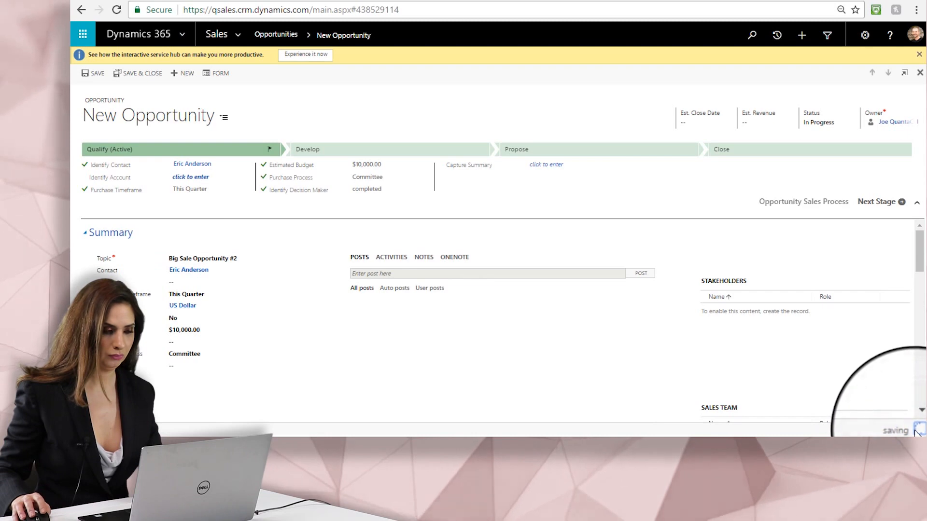
{"action": "left_click", "coordinate": [93, 73]}
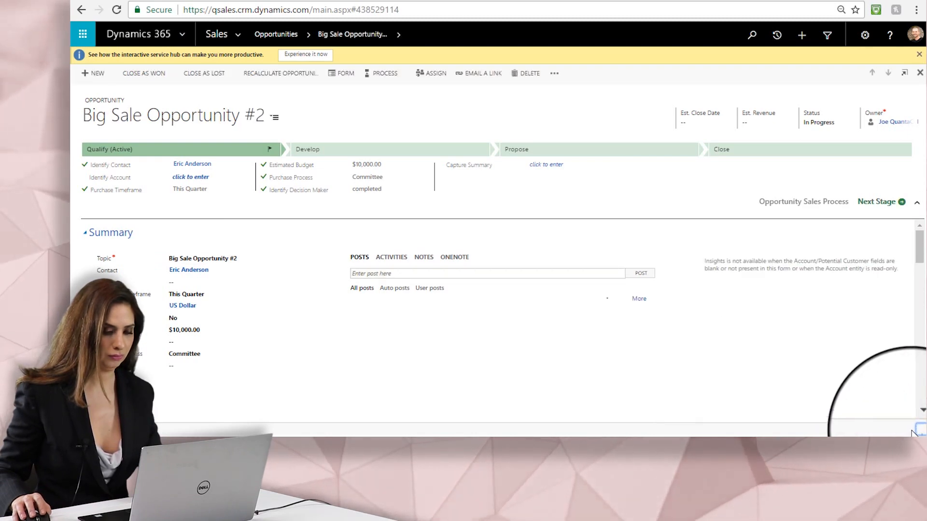